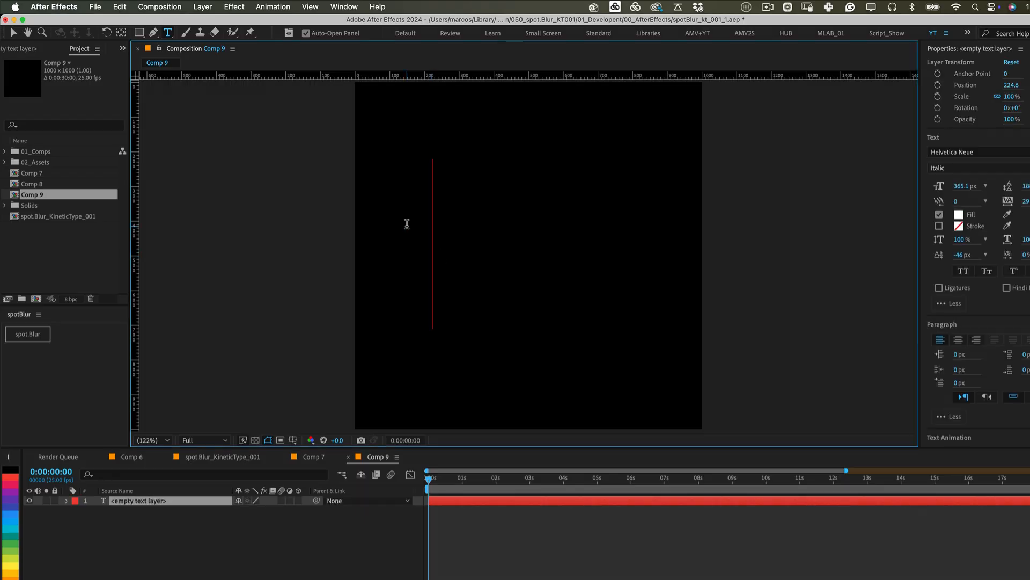
# - Write the text 'Lab' in the composition with the Type tool
pyautogui.write('Lab')
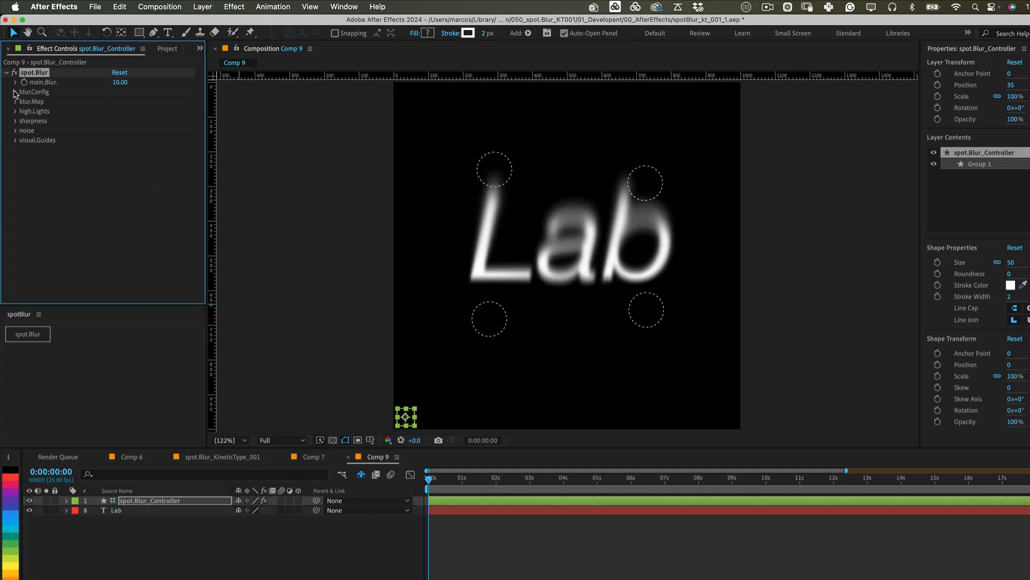
# - Set secondary.Blur to 75 in the expanded blur.Config settings
pyautogui.click(15, 91)
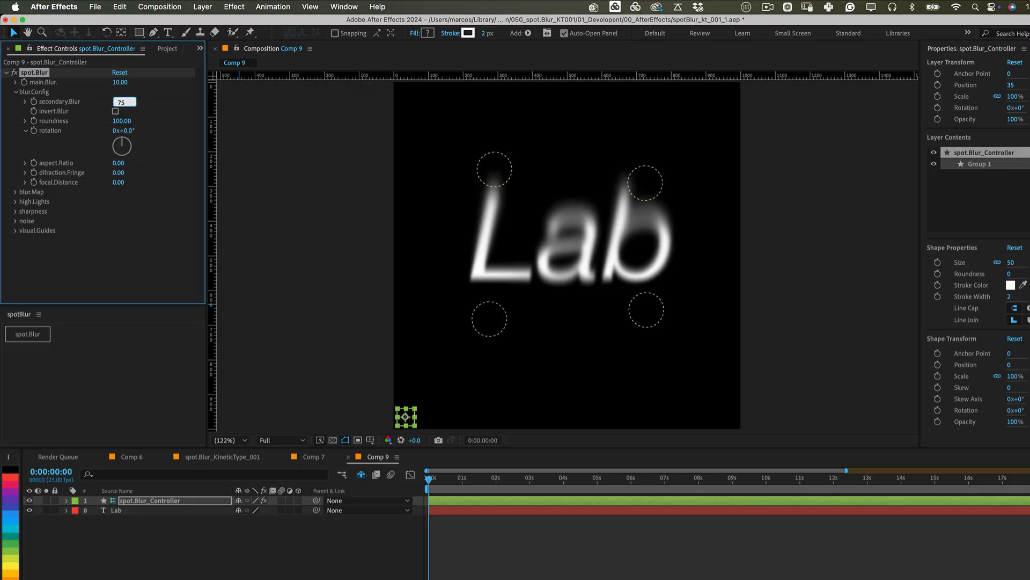
pyautogui.click(116, 110)
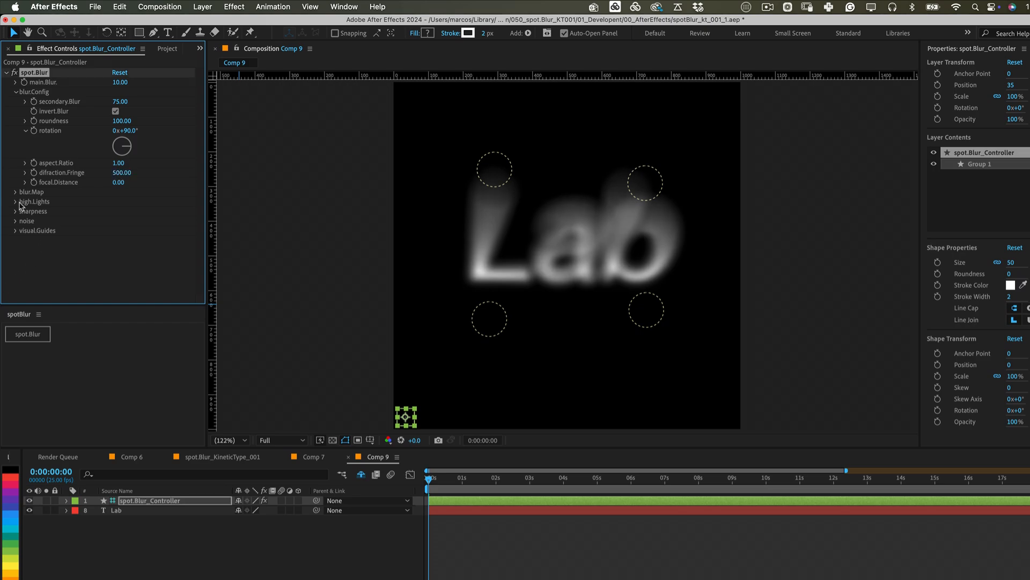
# - Reveal the blur.Map color.Controls to set color.A white and B–D black
pyautogui.click(16, 201)
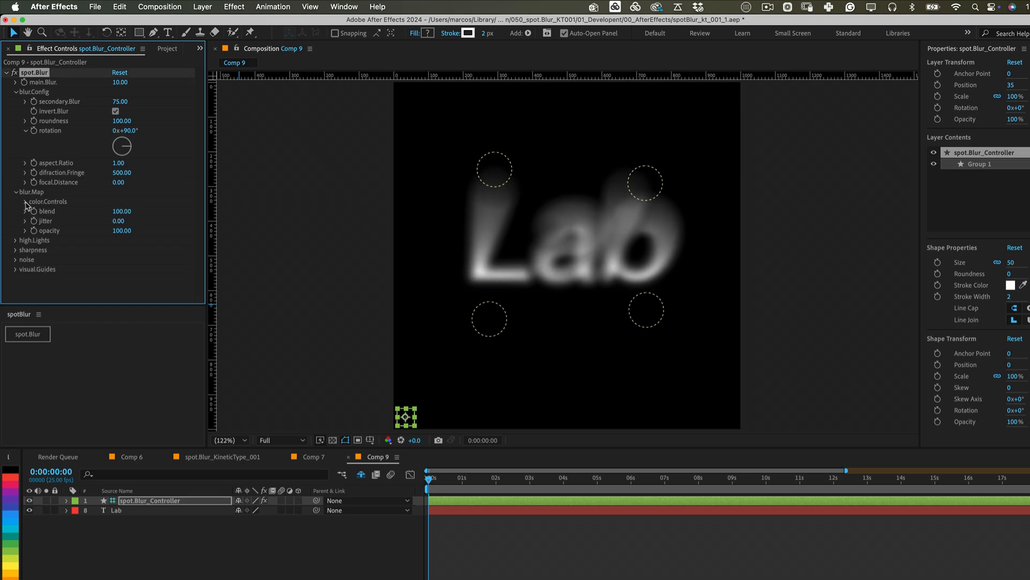
pyautogui.click(16, 201)
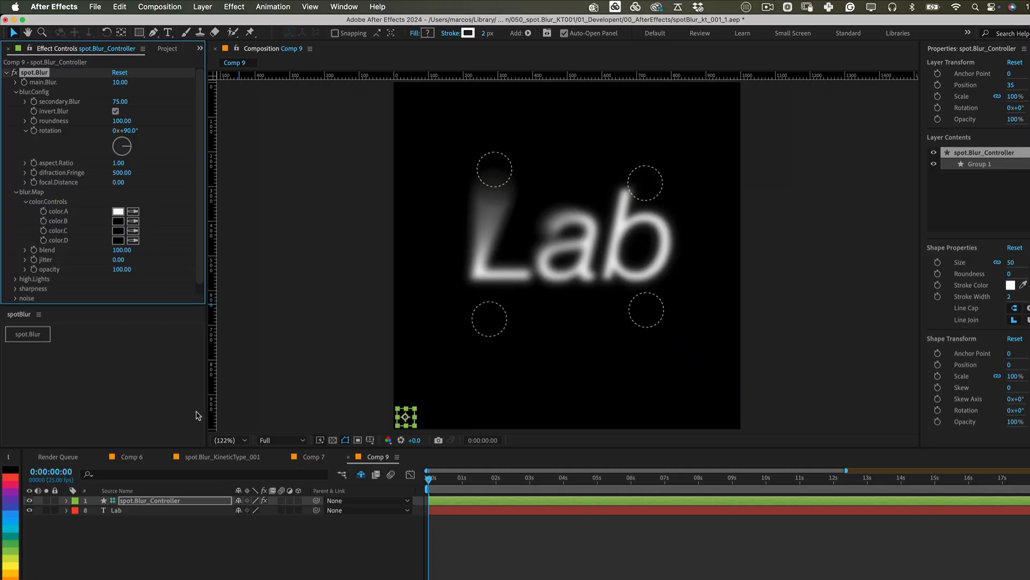
pyautogui.moveTo(422, 321)
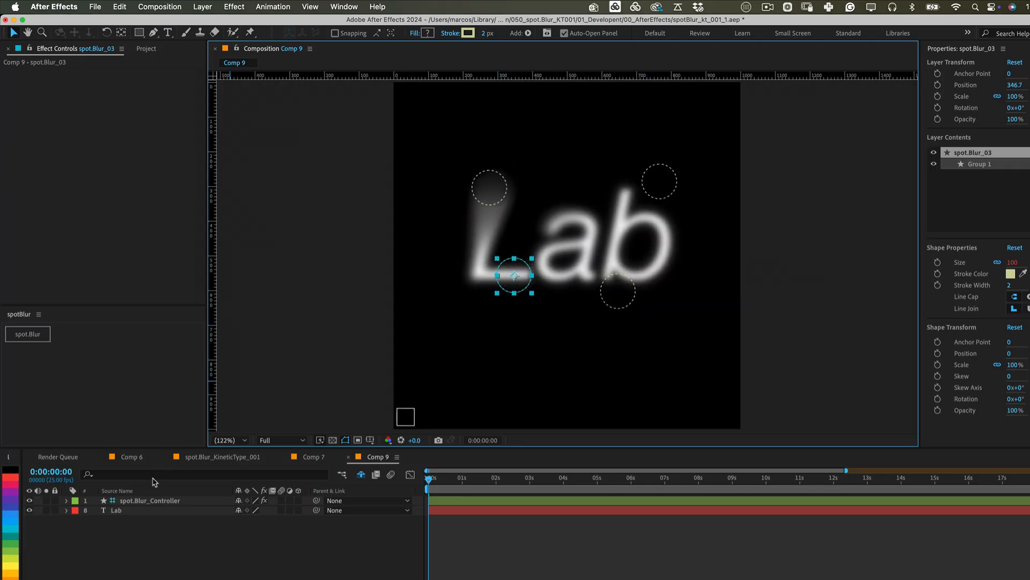
# - Move spot.Blur_01 to the left of the L's upright
pyautogui.click(150, 501)
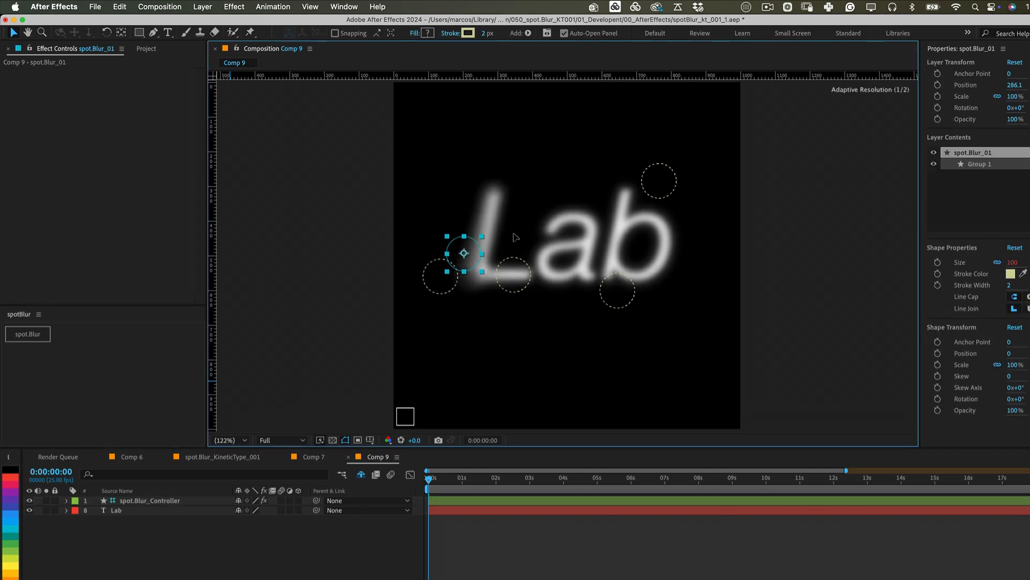
pyautogui.moveTo(463, 253); pyautogui.dragTo(452, 221)
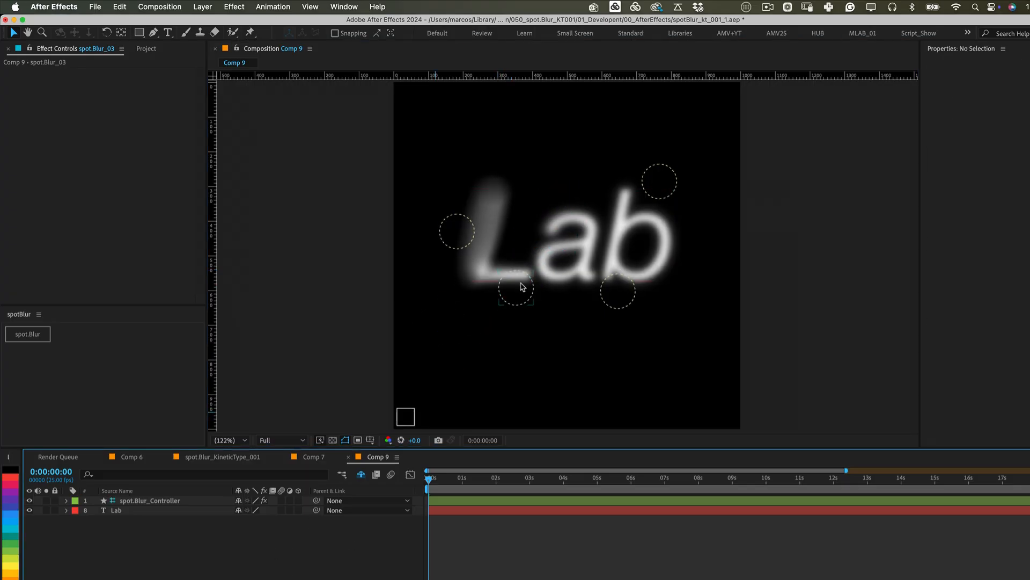
# - Add a Simple Choker from Effect > Matte with Choke Matte -10.00
pyautogui.click(233, 6)
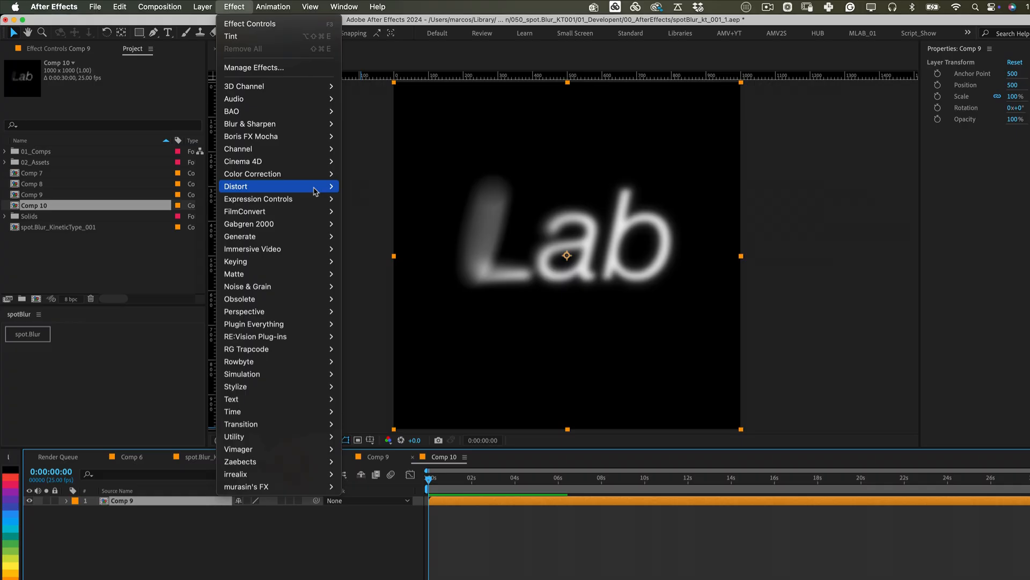
pyautogui.moveTo(250, 274)
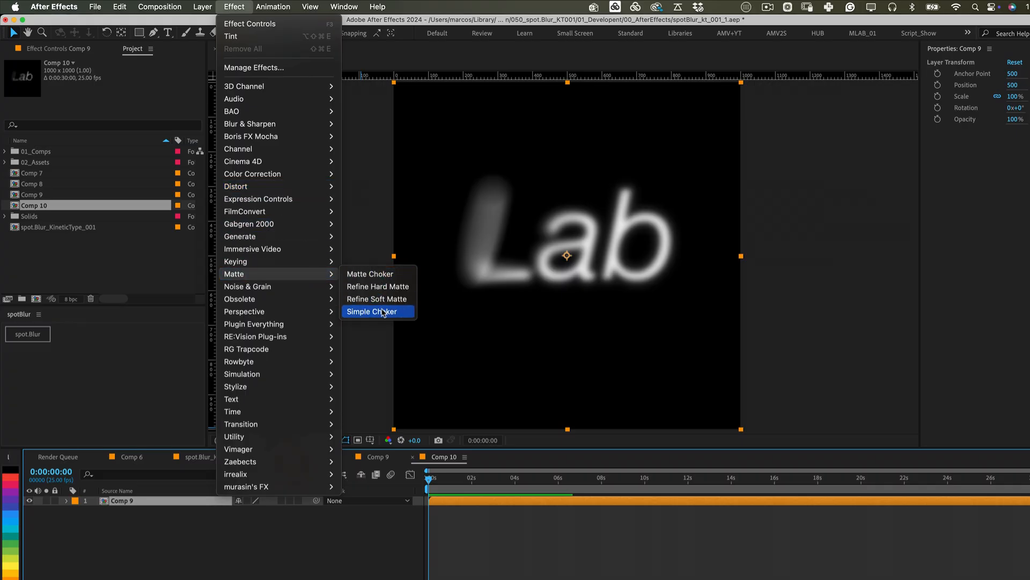
pyautogui.click(373, 311)
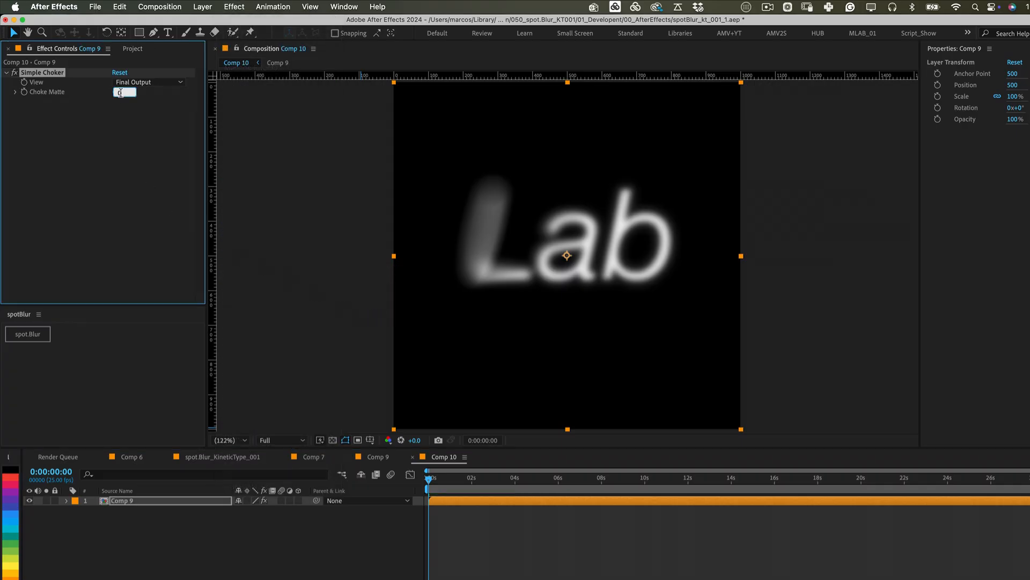
pyautogui.write('-10.00')
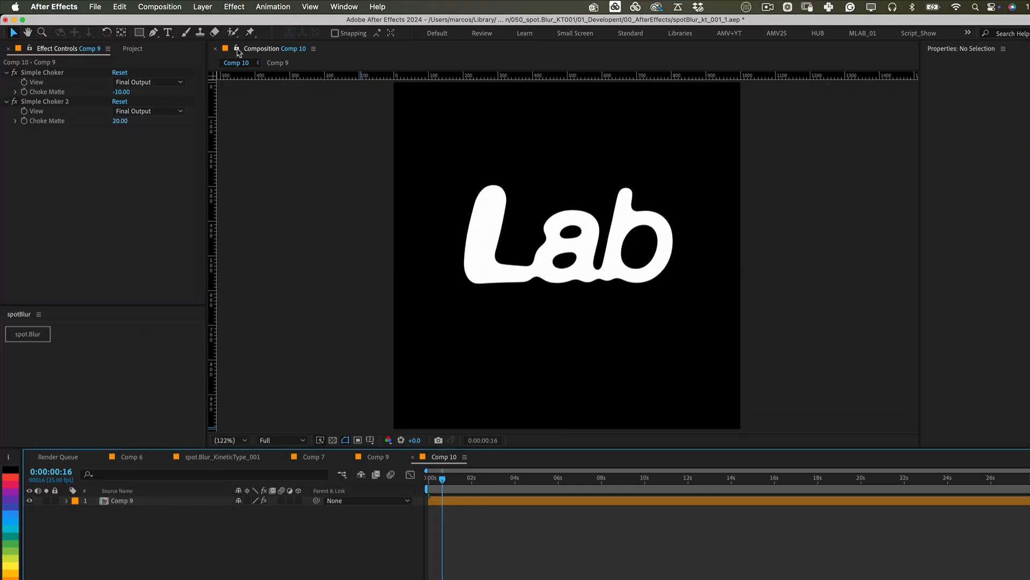
# - Show the nested Comp 9 beside the result and reveal the shy blur spot layers
pyautogui.click(122, 500)
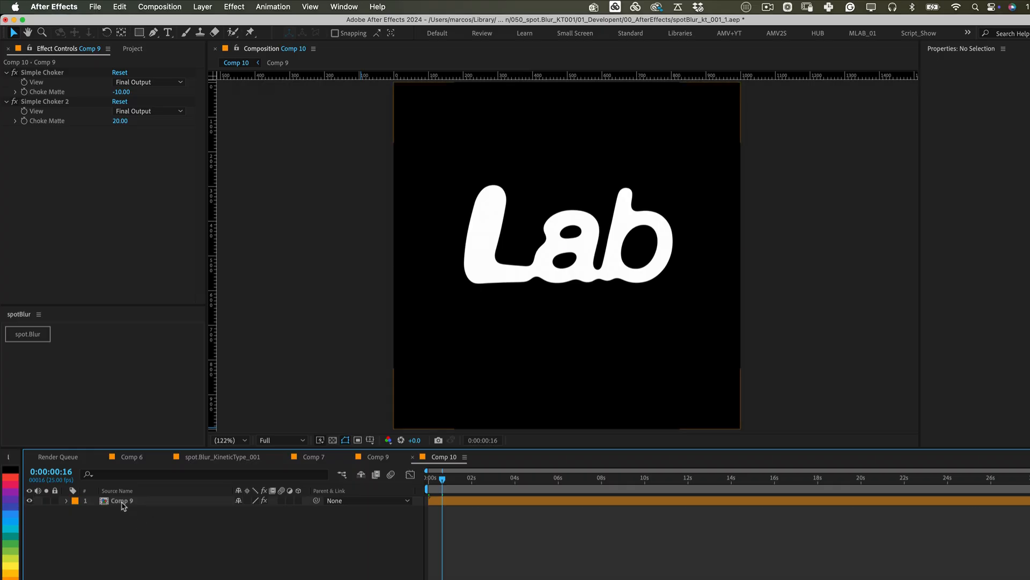
pyautogui.click(121, 500)
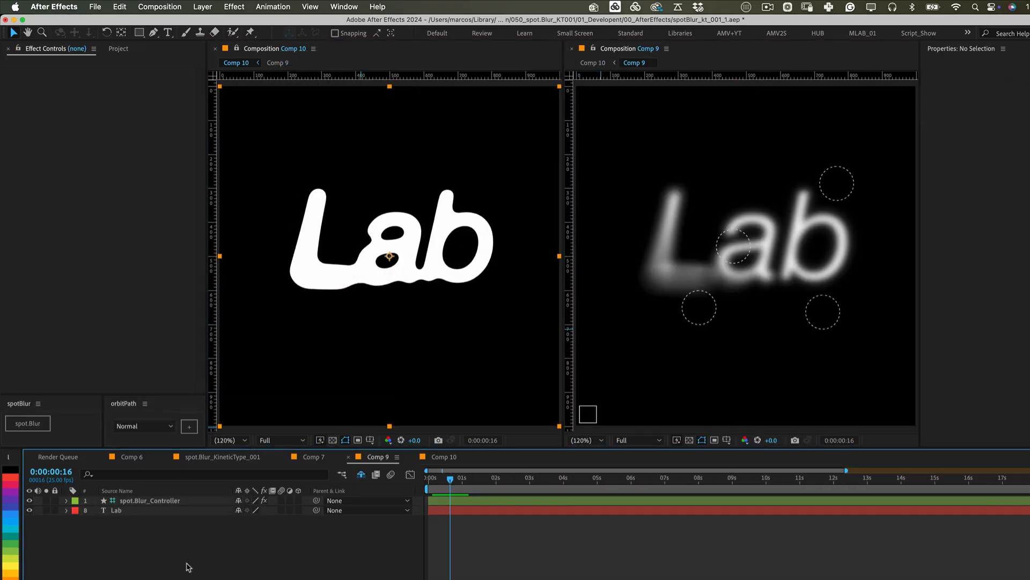
pyautogui.moveTo(361, 473)
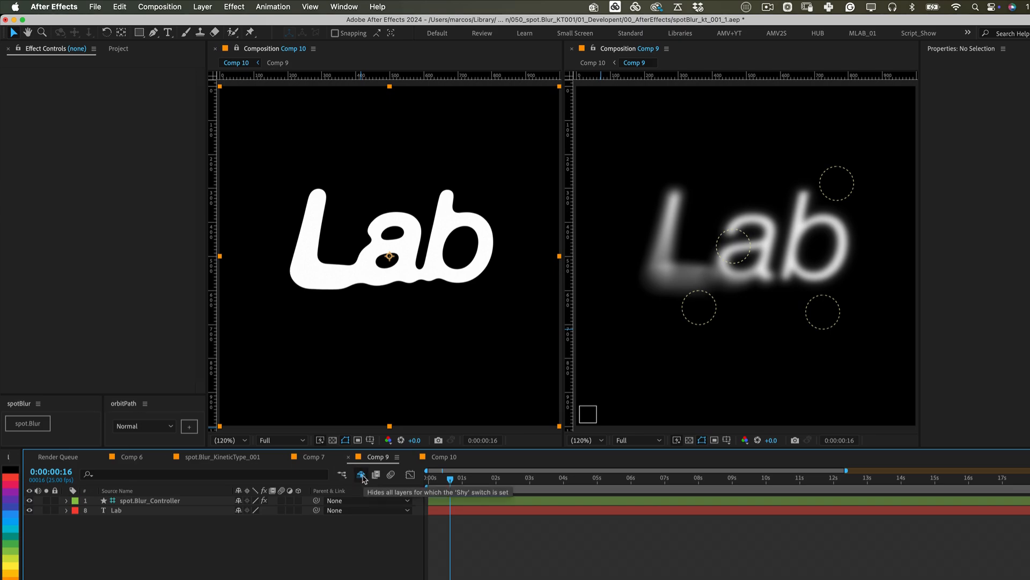
pyautogui.click(361, 474)
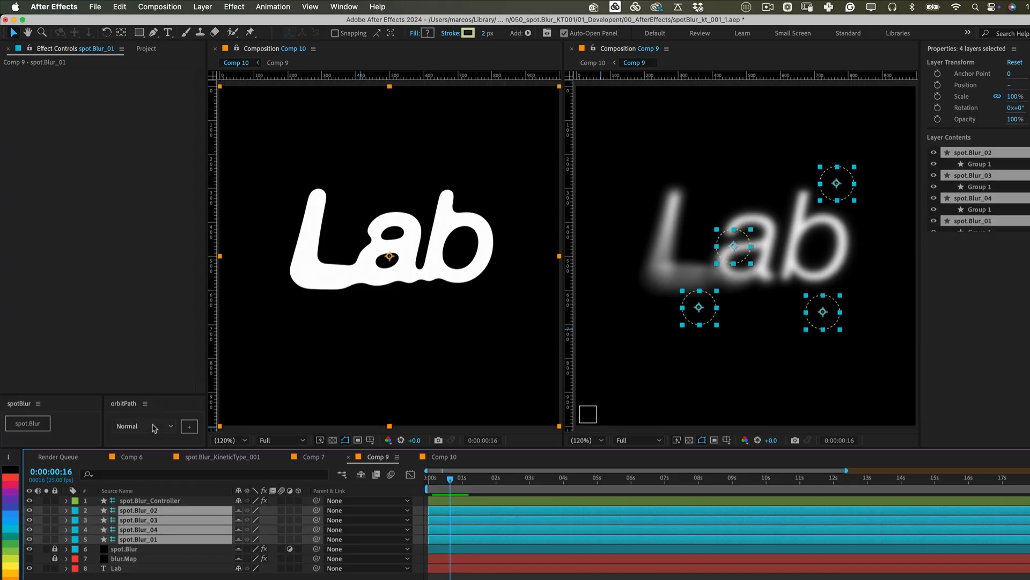
# - Set the four spot layers to orbit on a Figure of 8 path
pyautogui.click(145, 427)
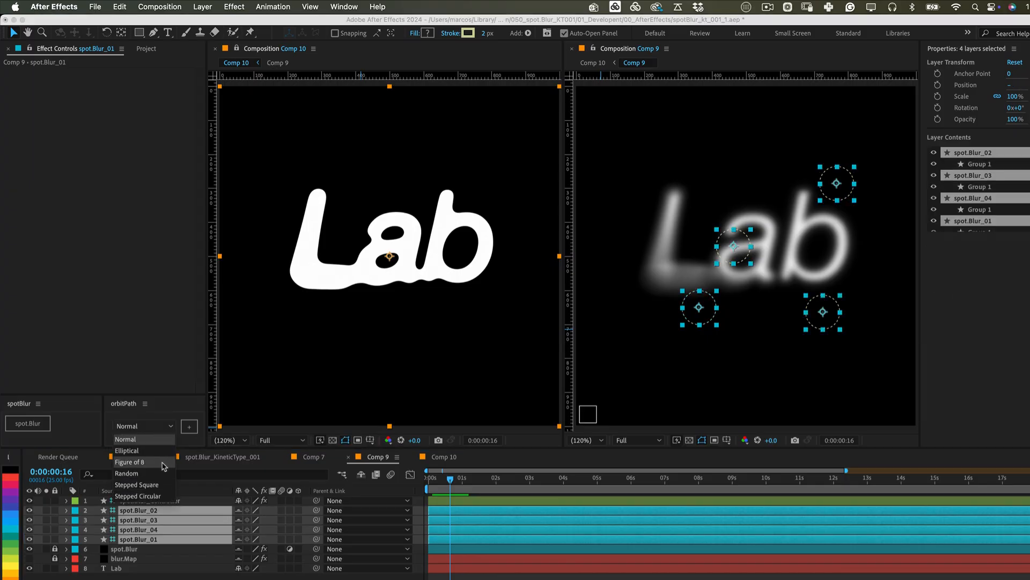
pyautogui.click(130, 462)
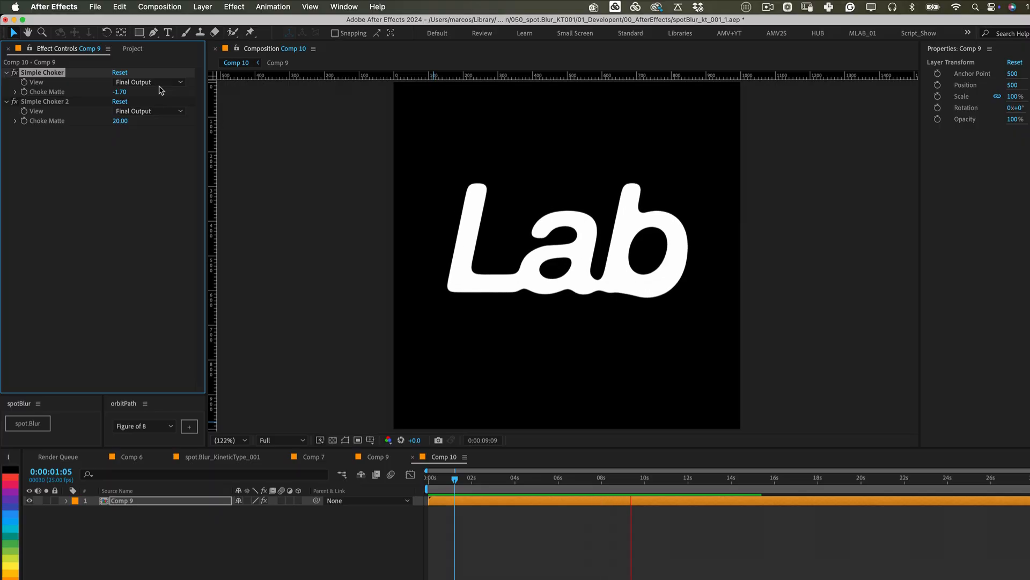
# - Preview the animation with the first Choke Matte eased to -1.70
pyautogui.click(674, 482)
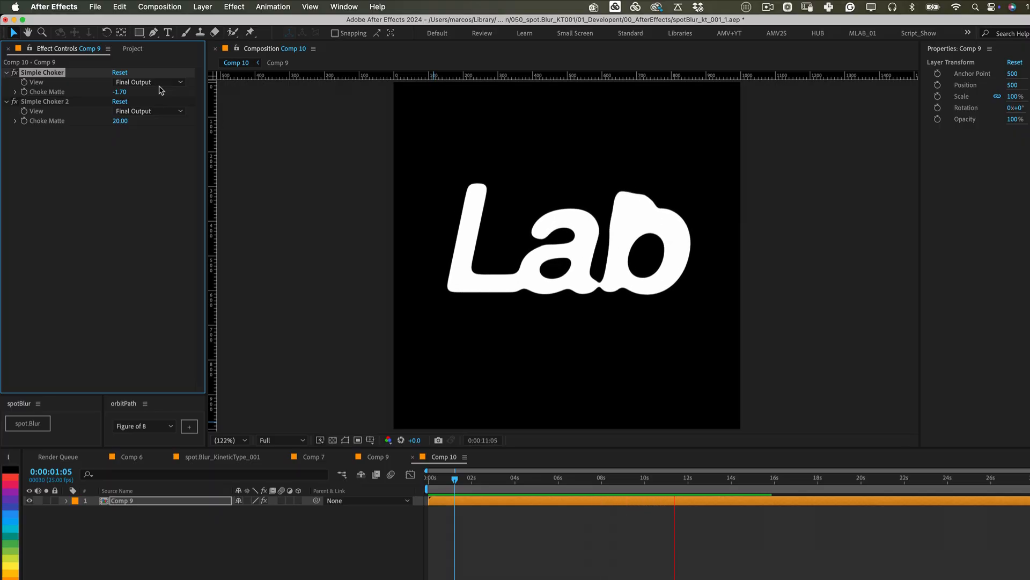